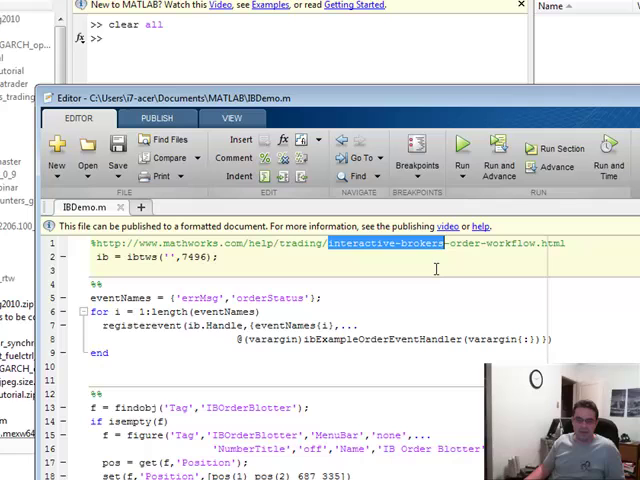
Scroll through the ibtws connection and registerevent loop sections of IBDemo.m
scroll(down, 3)
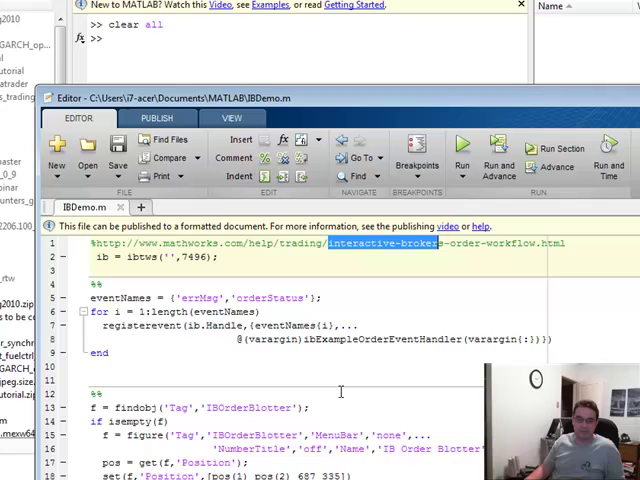
scroll(down, 3)
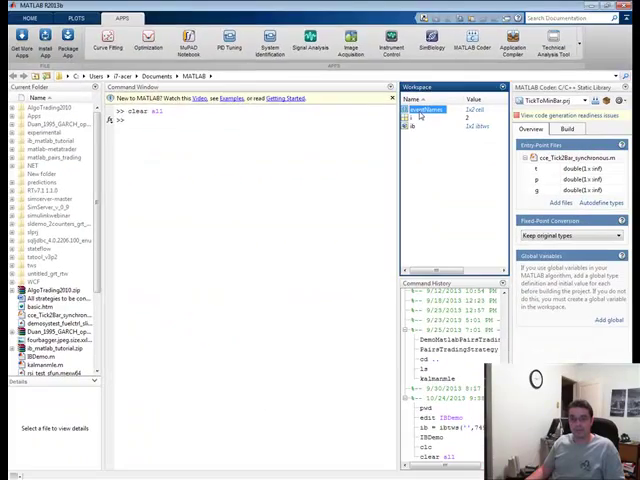
Open eventNames to confirm it holds 'errMsg' and 'orderStatus', then return to IBDemo.m
double_click(427, 109)
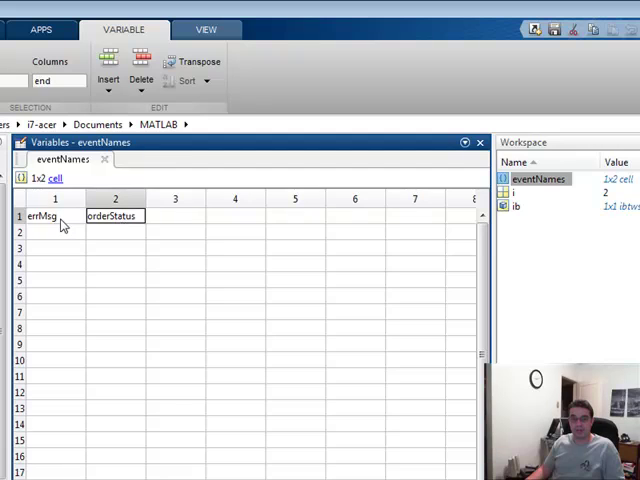
double_click(42, 215)
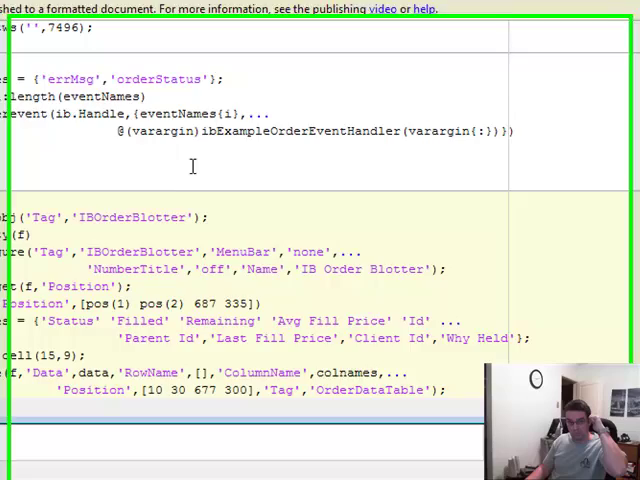
Review the IBOrderBlotter section and run it with Run and Advance
scroll(down, 3)
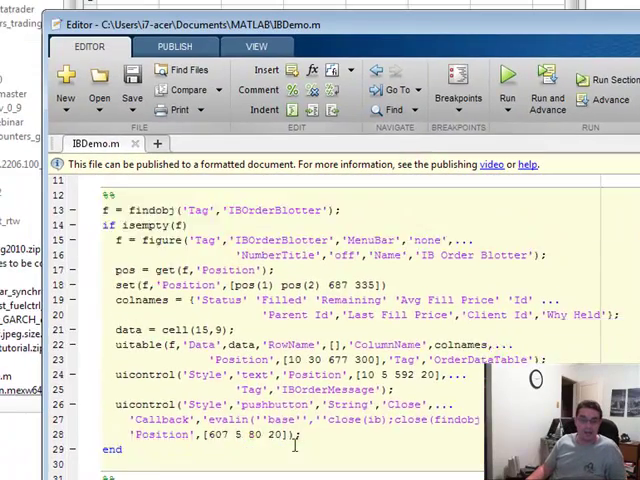
scroll(down, 3)
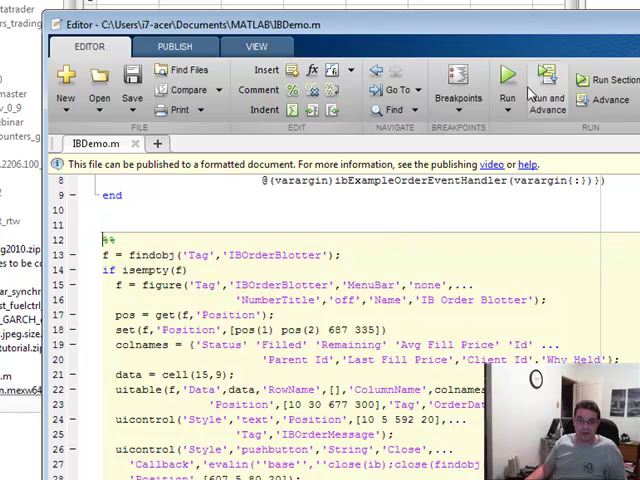
click(506, 78)
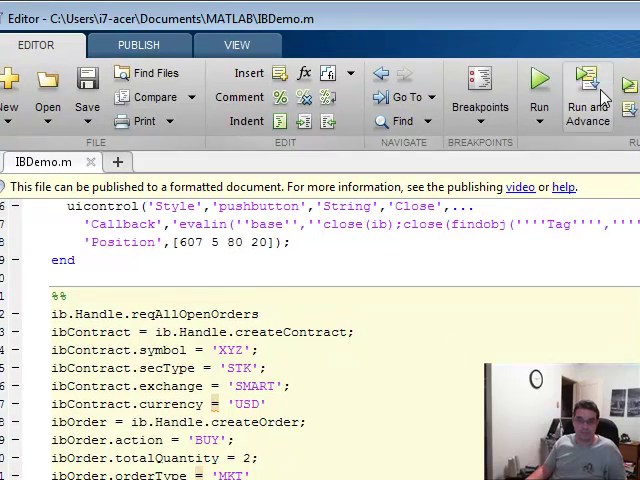
Run the createContract/createOrder section to add ibContract and ibOrder for XYZ
click(587, 95)
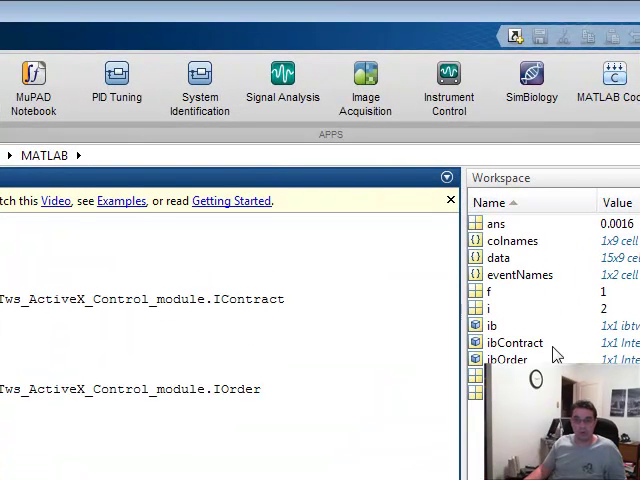
click(515, 343)
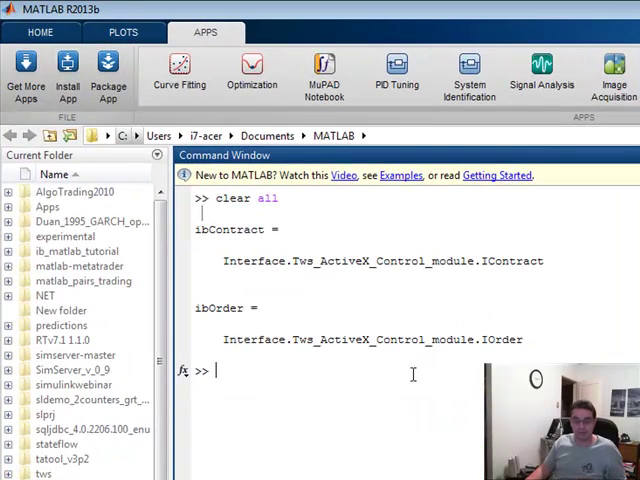
mouse_move(454, 424)
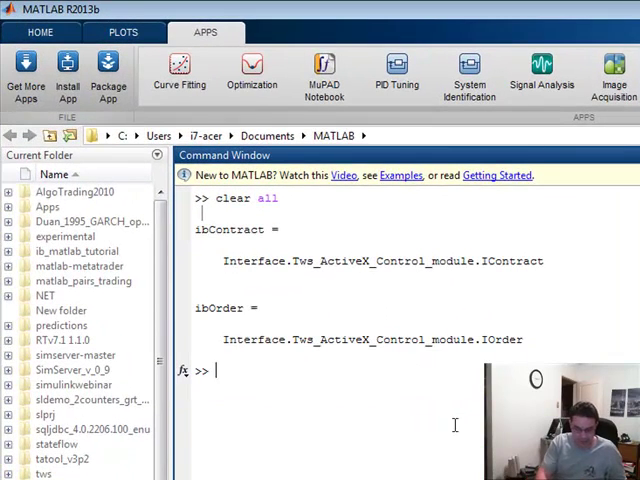